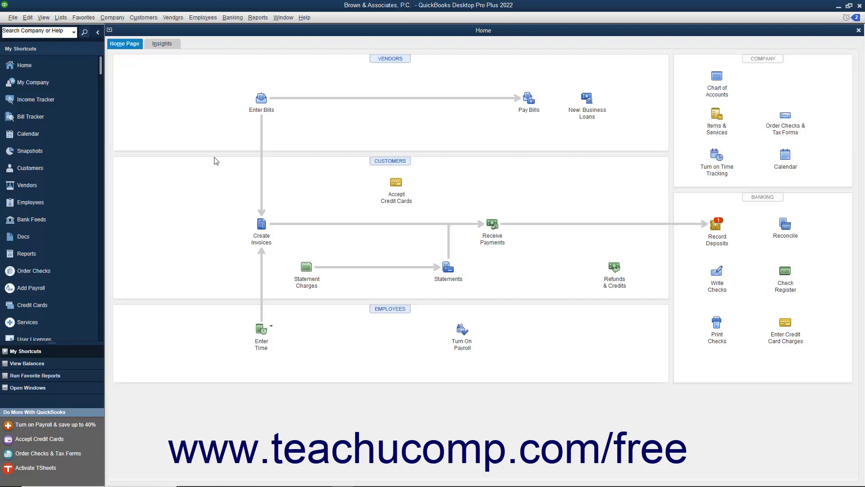
pyautogui.moveTo(219, 146)
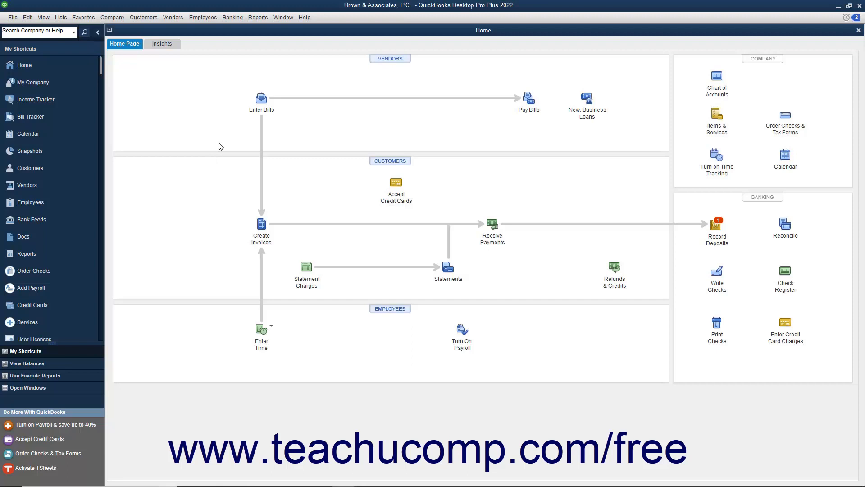
# Start a custom Transaction Detail report from the Reports menu
pyautogui.click(258, 17)
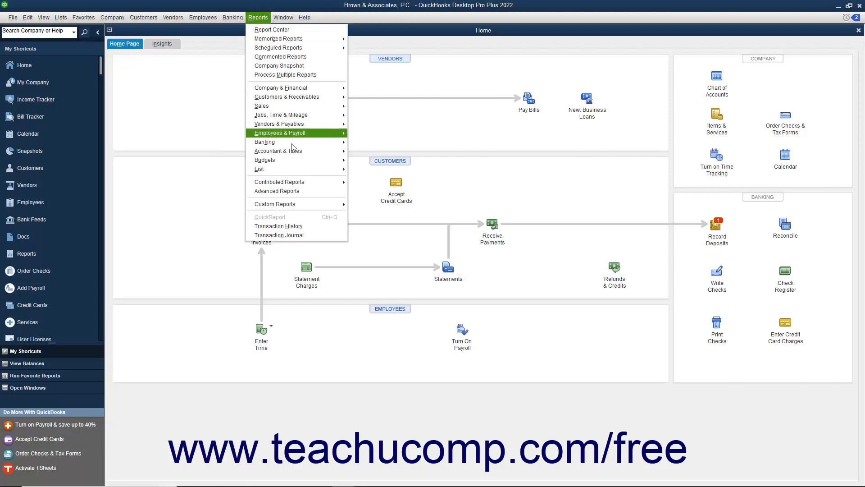
pyautogui.moveTo(275, 203)
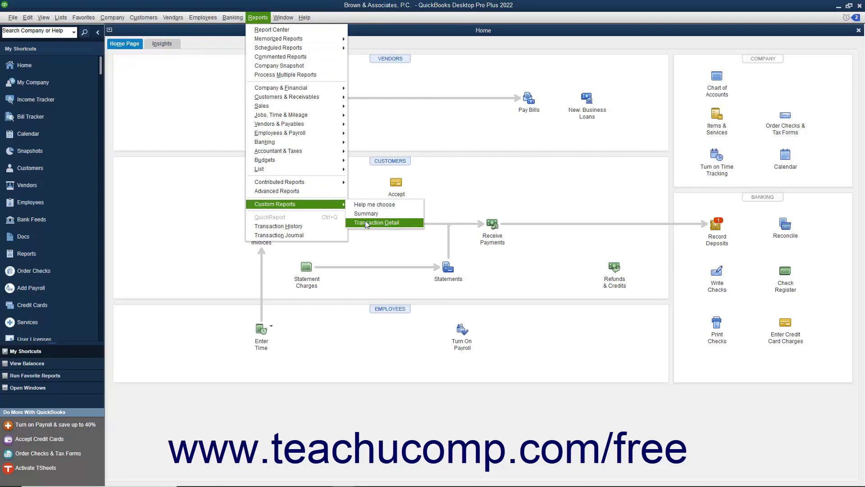
pyautogui.click(375, 222)
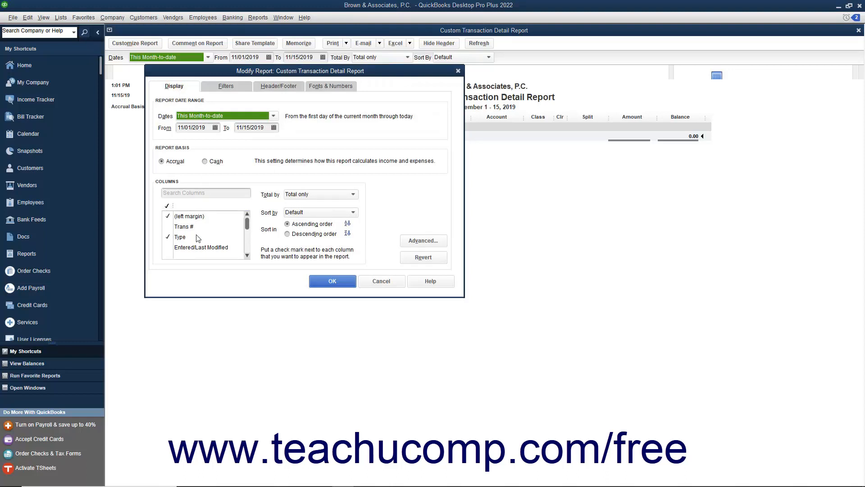
# Show Source Name, Debit and Credit columns; hide Account, Class, Clr, Split and Amount
pyautogui.write('Sour')
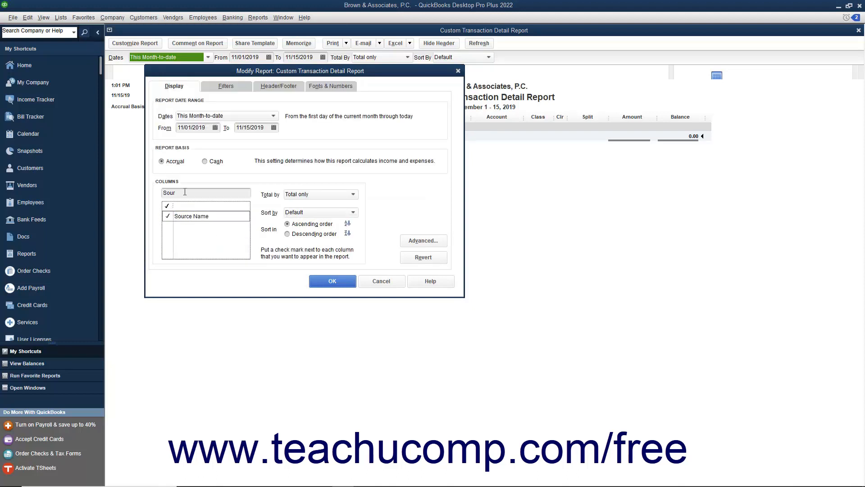
pyautogui.write('Debt')
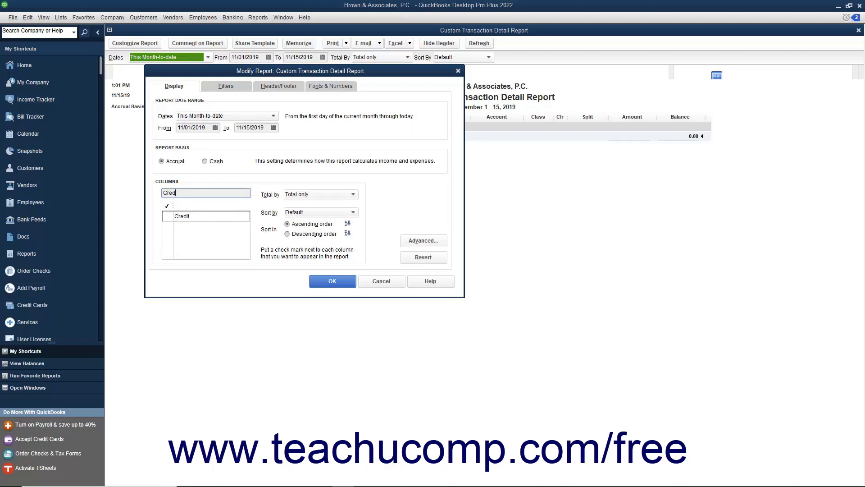
pyautogui.click(168, 215)
pyautogui.write('Nam')
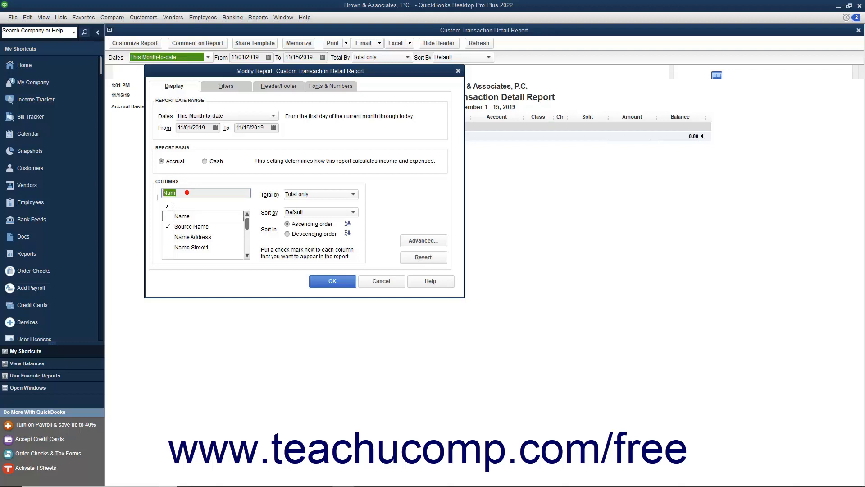
pyautogui.write('Acc')
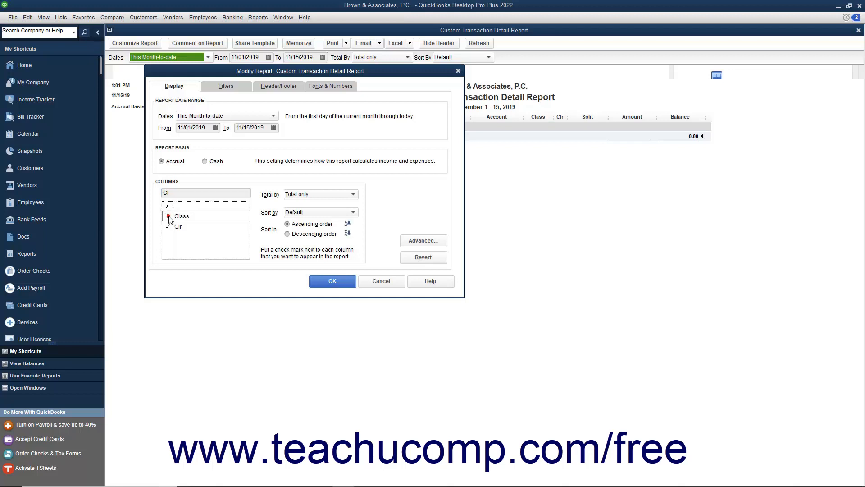
pyautogui.click(177, 226)
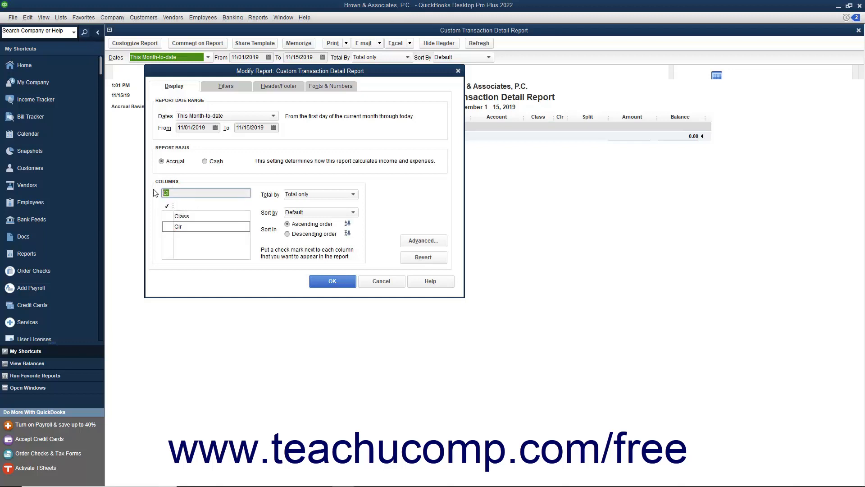
pyautogui.write('Spli')
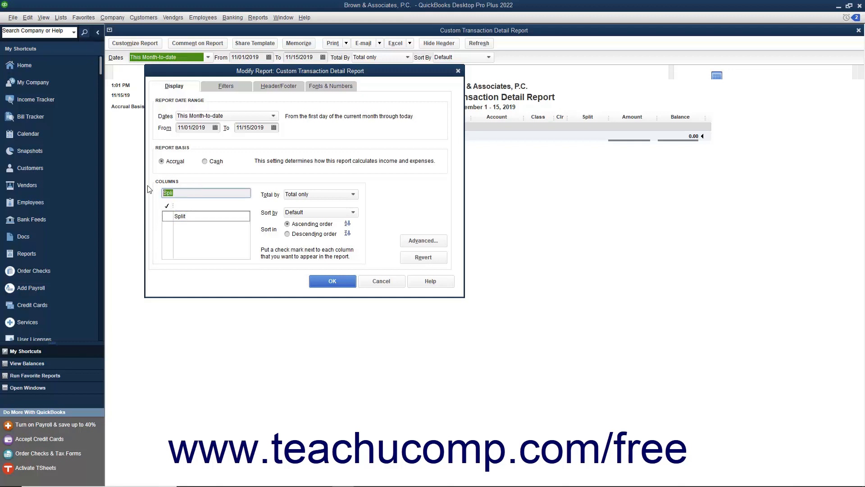
pyautogui.write('Amou')
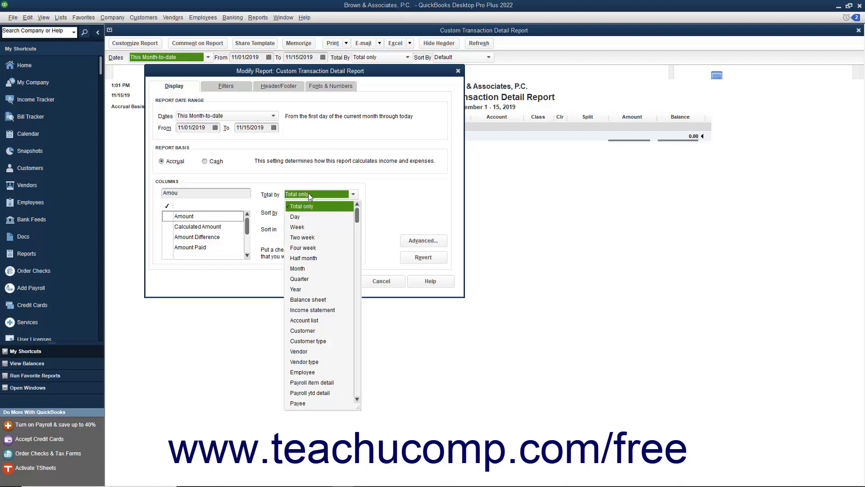
# Total the report by Customer over All dates, then go to Filters
pyautogui.click(303, 330)
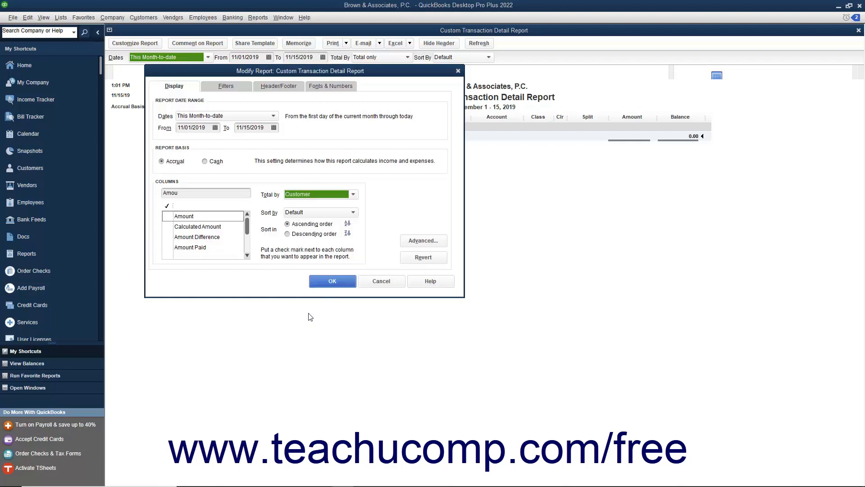
pyautogui.moveTo(303, 263)
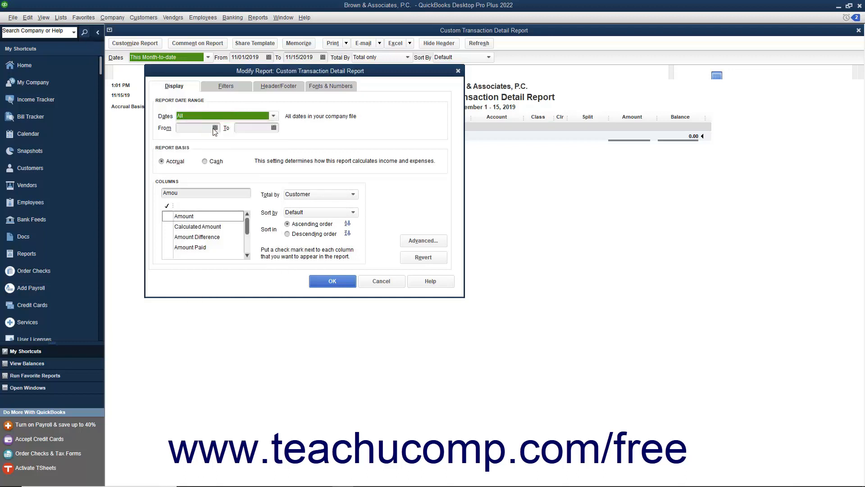
pyautogui.click(226, 86)
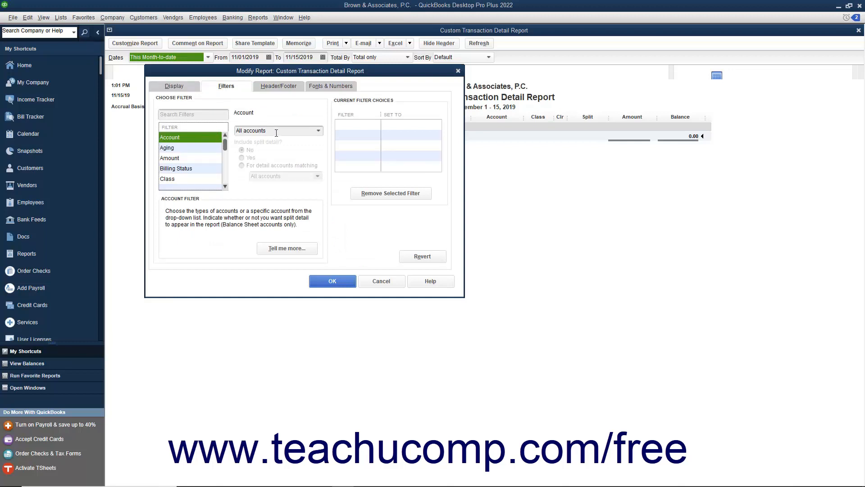
# Filter to Client Trust Liabilities account and retitle the report 'Client Trust Account Liabilities Ledger'
pyautogui.click(317, 131)
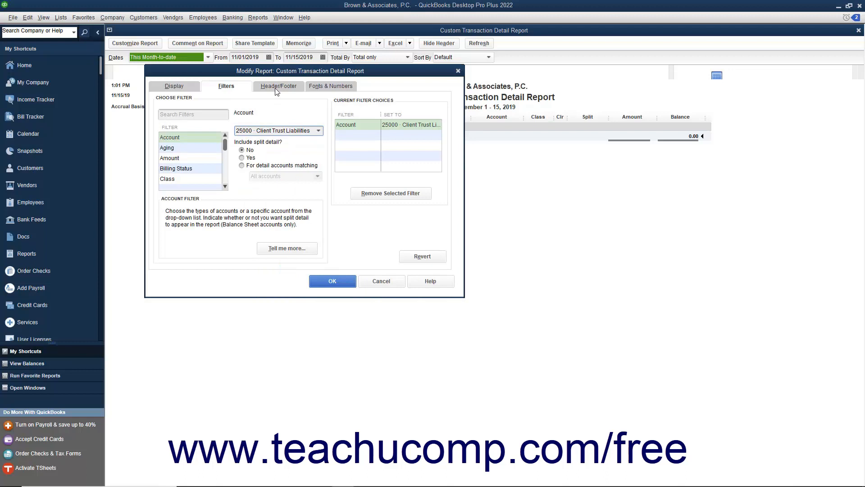
pyautogui.click(278, 86)
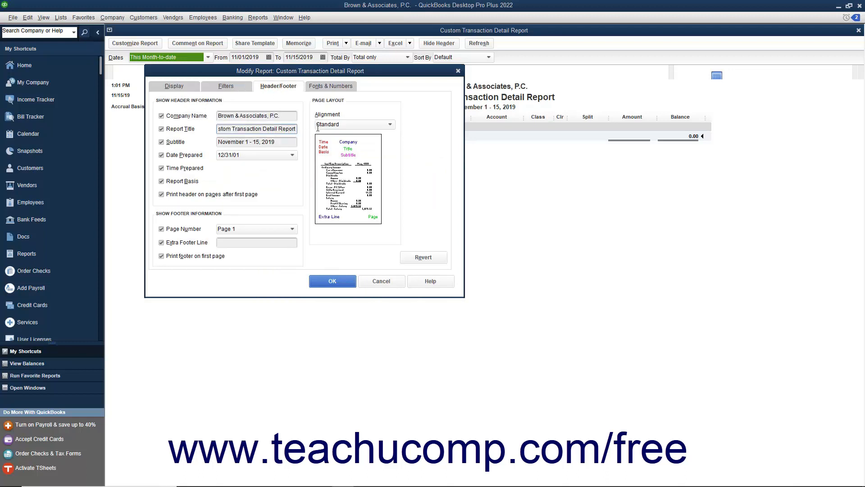
pyautogui.tripleClick(256, 128)
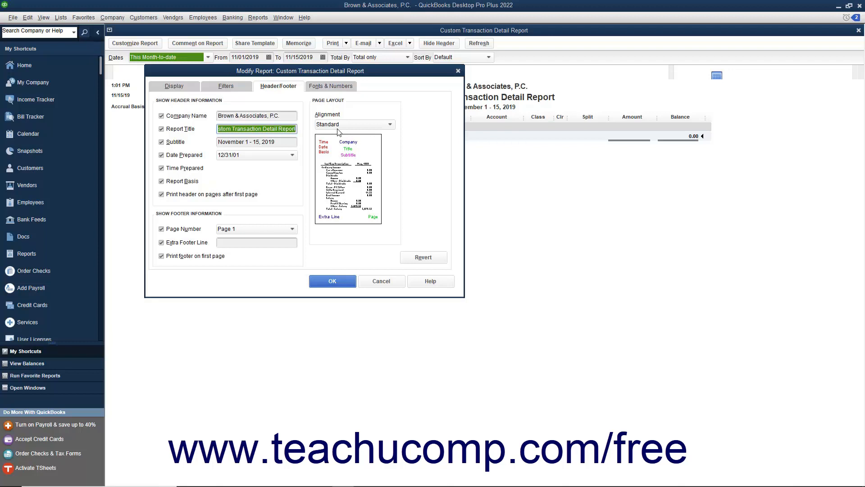
pyautogui.write('Trust Account Liabilities Ledger')
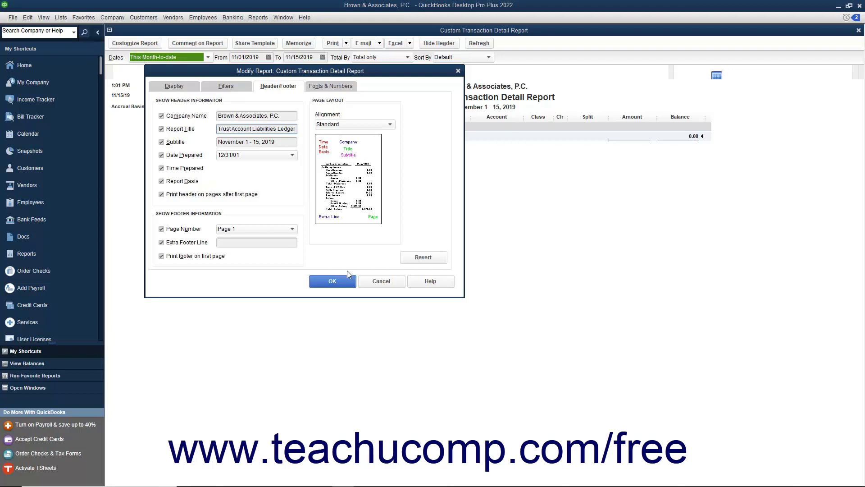
# Apply the report modifications and start memorizing the report
pyautogui.click(332, 280)
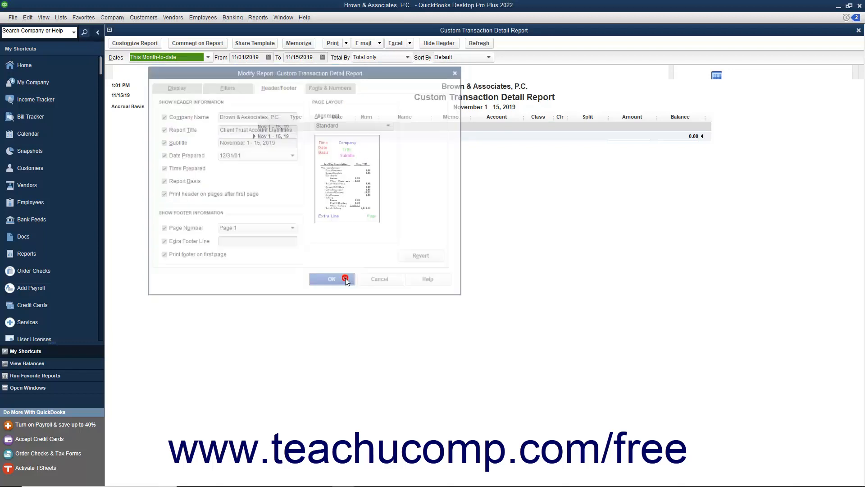
pyautogui.click(331, 279)
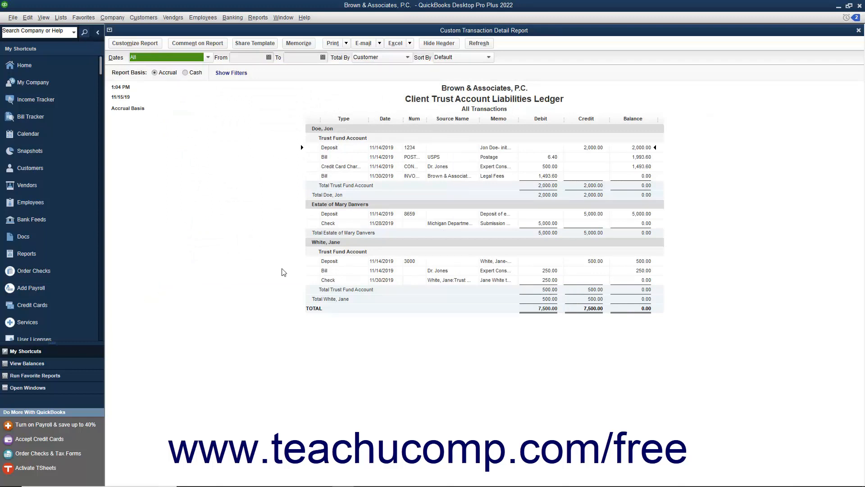
pyautogui.moveTo(277, 255)
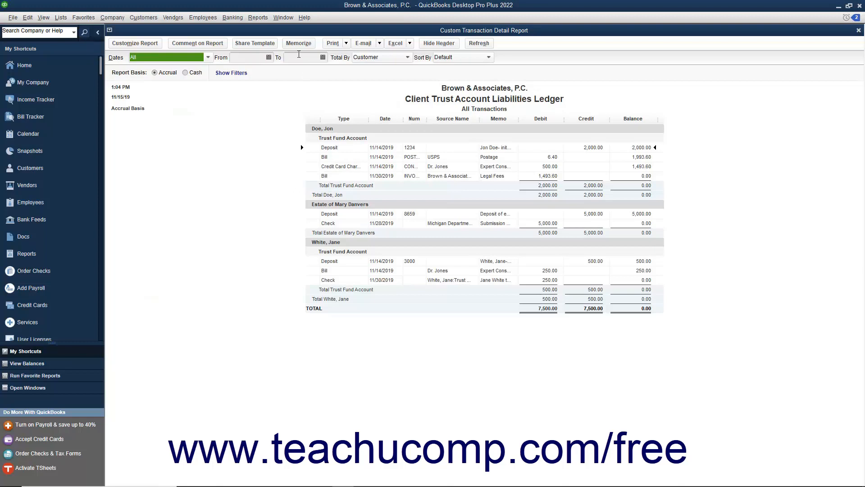
pyautogui.click(298, 43)
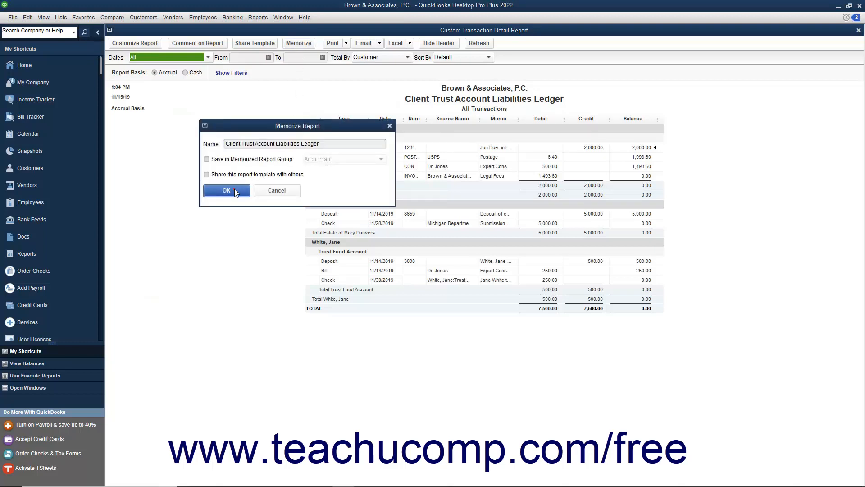